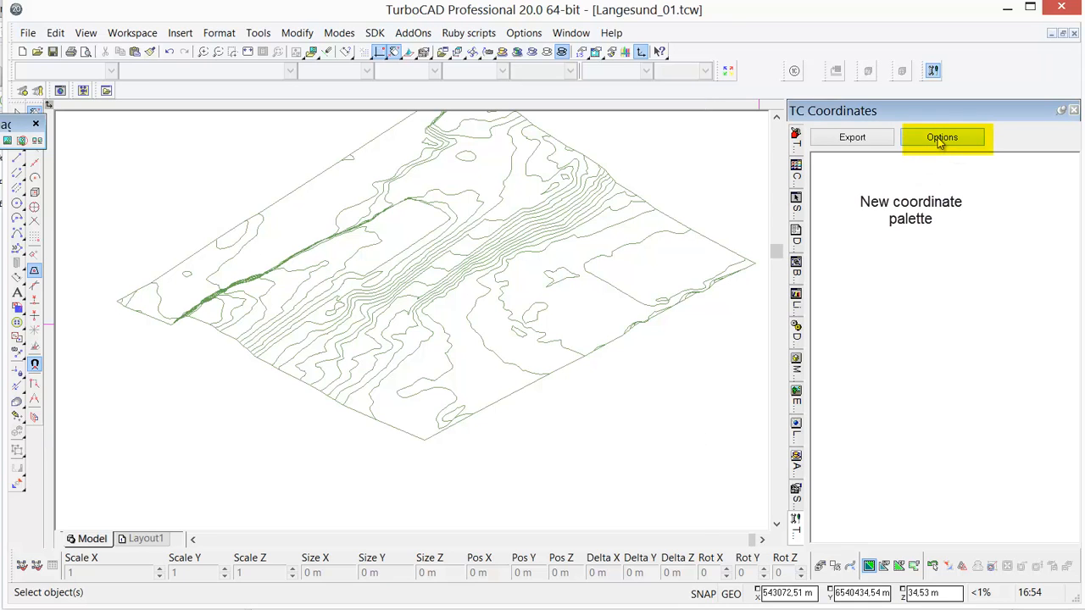
In TC Coordinates options, export polyline endpoints and vertices with comma delimiter, auto-saved to file, no clipboard
{"action": "left_click", "coordinate": [943, 135]}
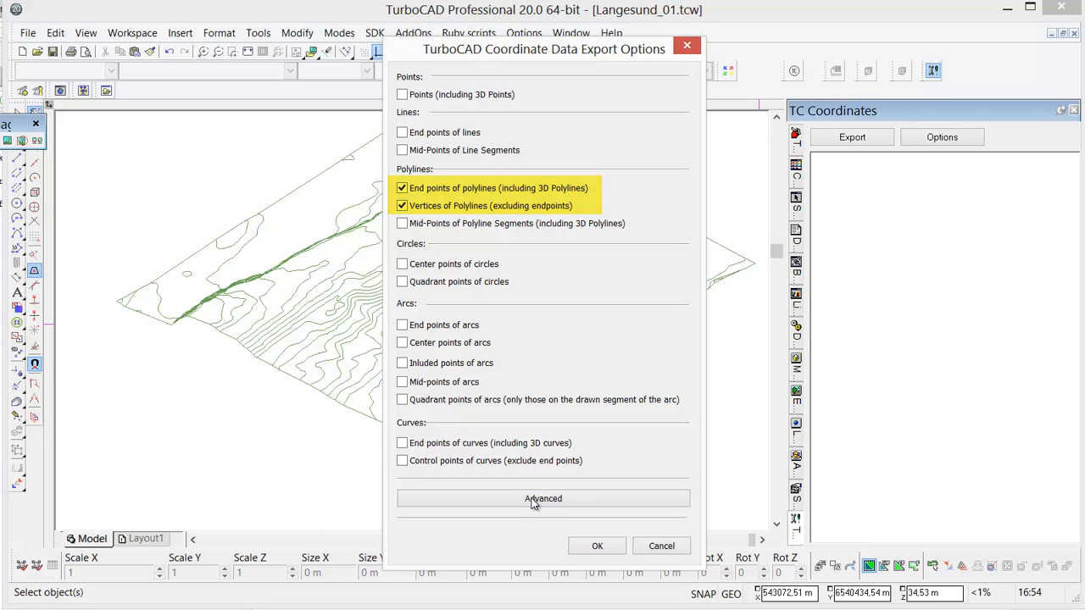
{"action": "left_click", "coordinate": [542, 498]}
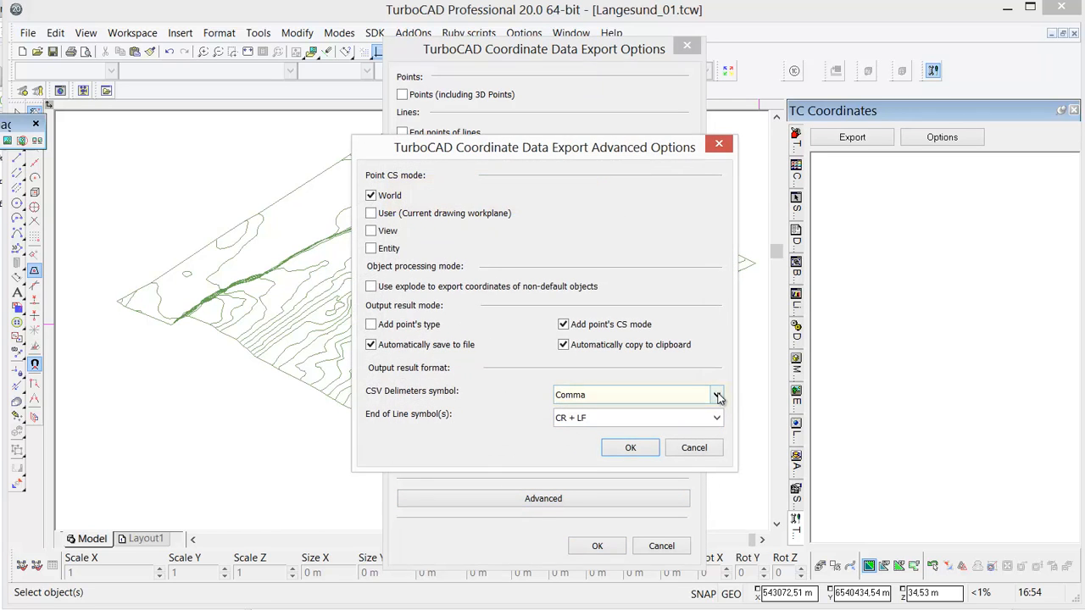
{"action": "left_click", "coordinate": [717, 394]}
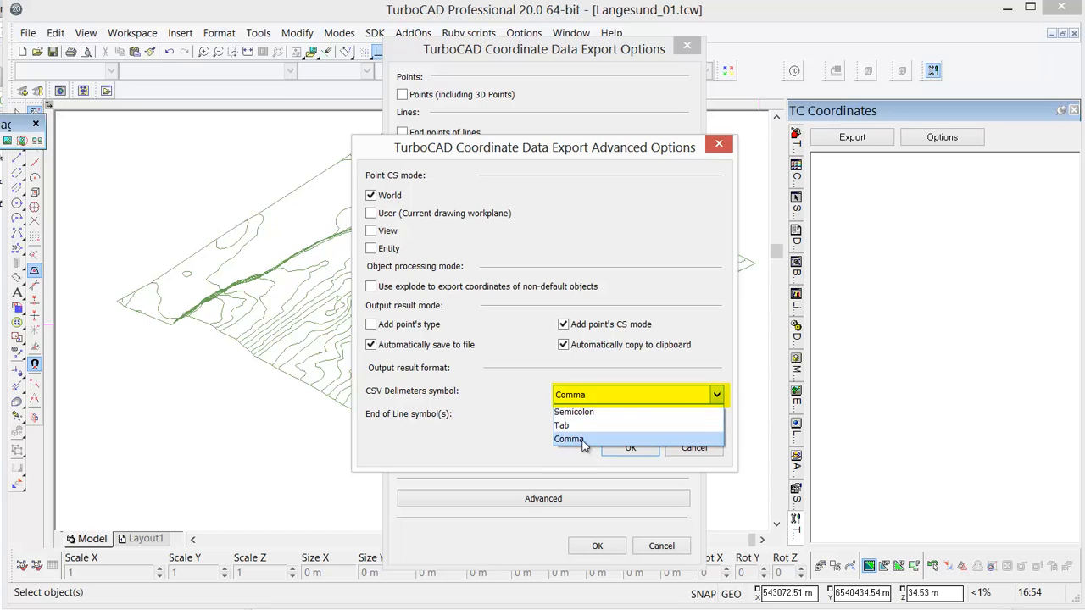
{"action": "left_click", "coordinate": [570, 437]}
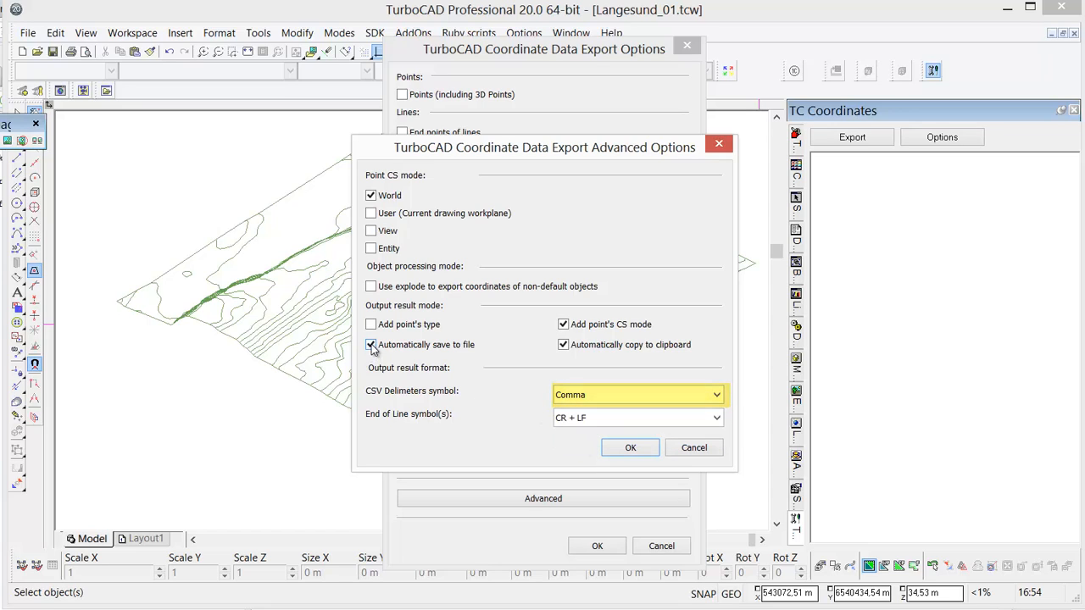
{"action": "left_click", "coordinate": [370, 344]}
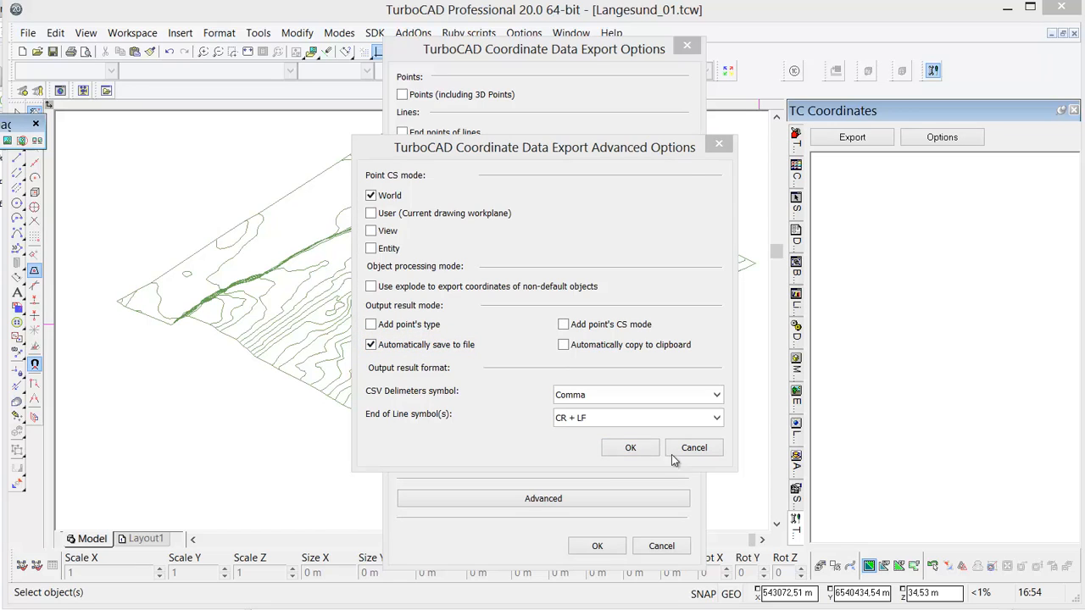
{"action": "left_click", "coordinate": [630, 447]}
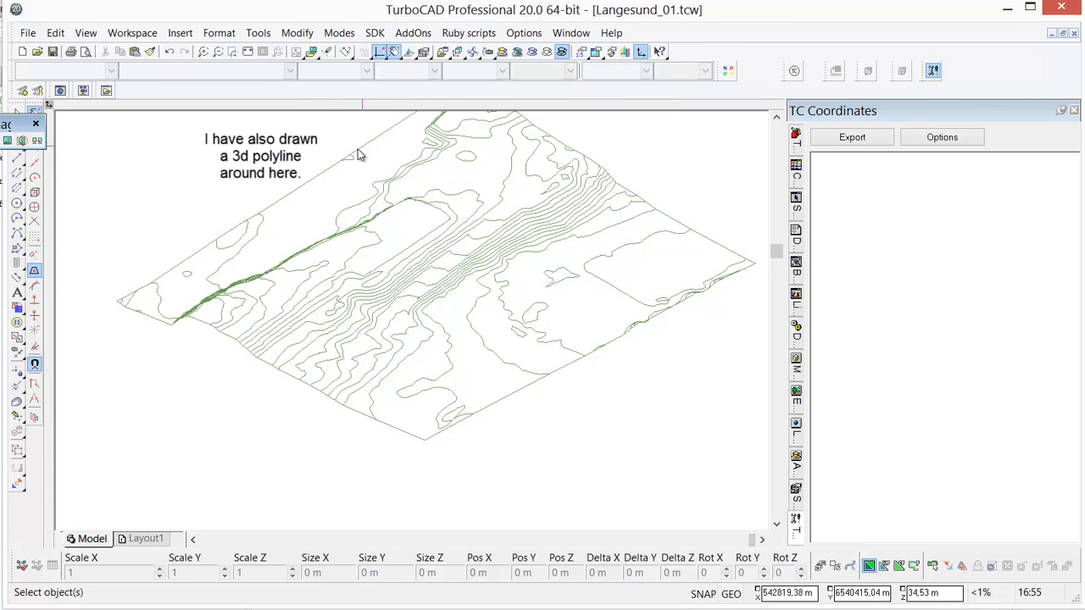
{"action": "mouse_move", "coordinate": [280, 378]}
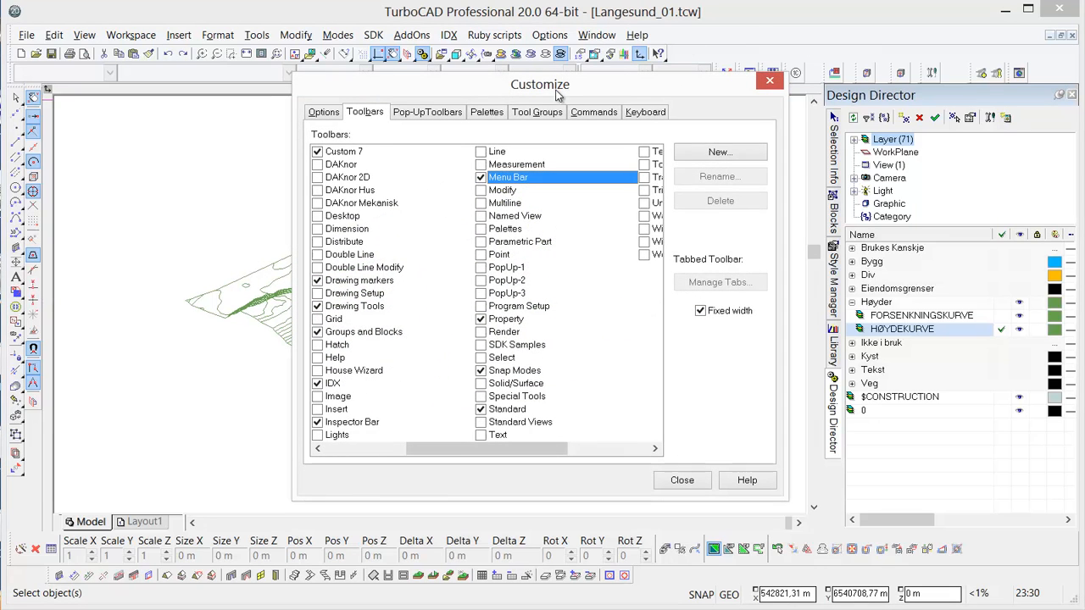
Enable the TC Coordinates palette from the Customize Palettes list and close customization
{"action": "left_click", "coordinate": [485, 112]}
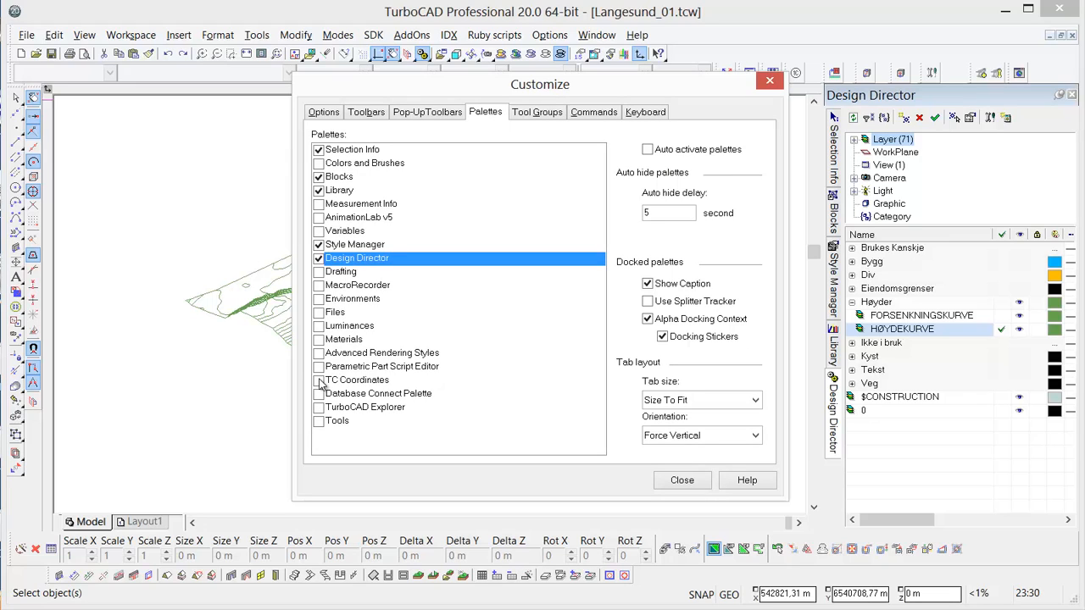
{"action": "left_click", "coordinate": [319, 380]}
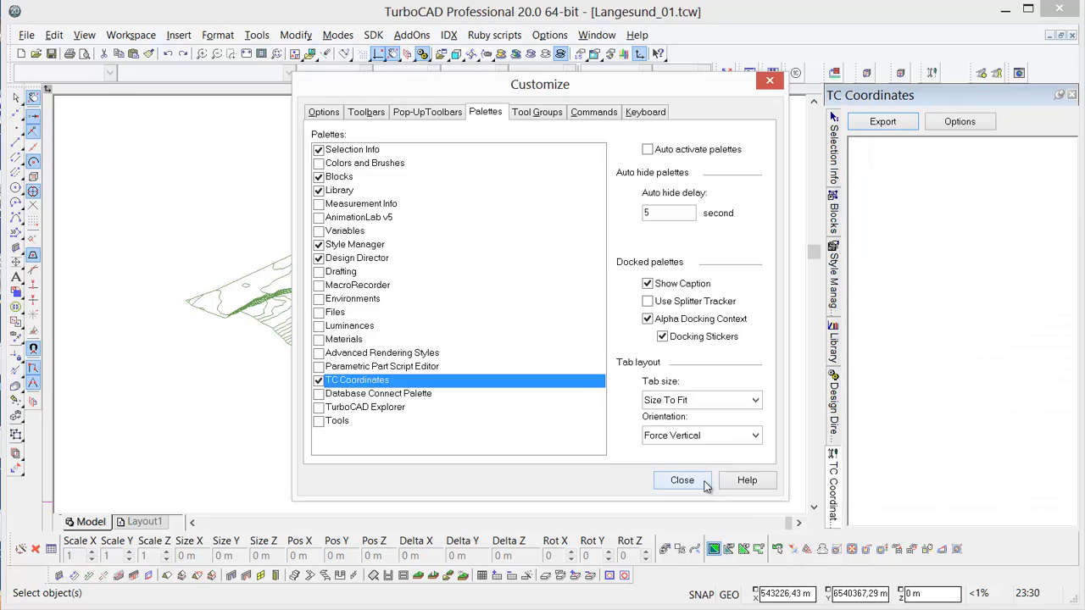
{"action": "left_click", "coordinate": [682, 481]}
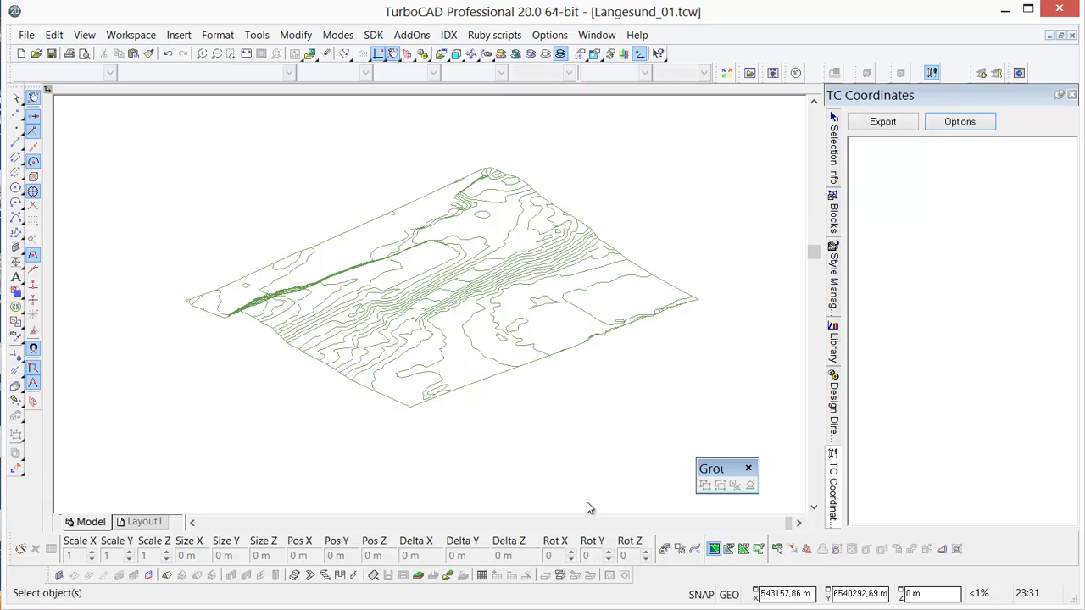
Select all contour lines and export their point coordinates into the TC Coordinates palette
{"action": "left_click", "coordinate": [424, 288]}
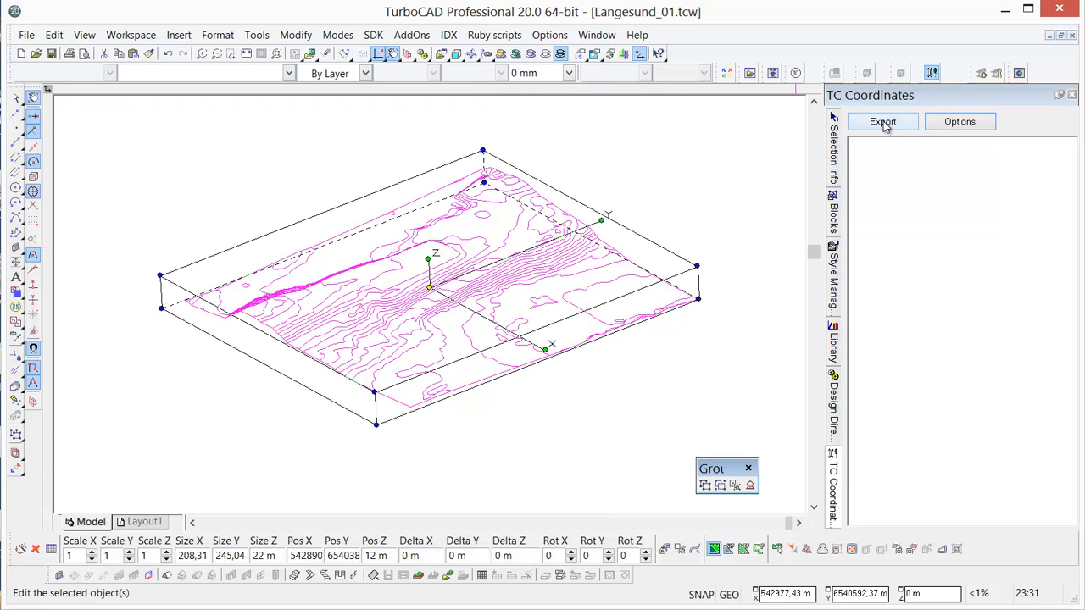
{"action": "left_click", "coordinate": [881, 122]}
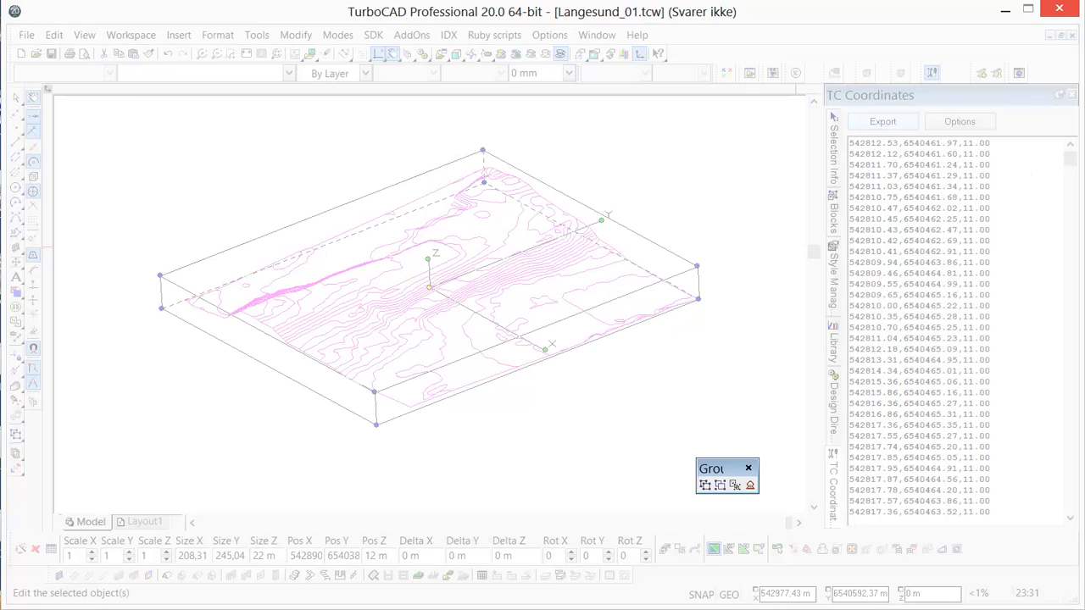
{"action": "left_click", "coordinate": [881, 122]}
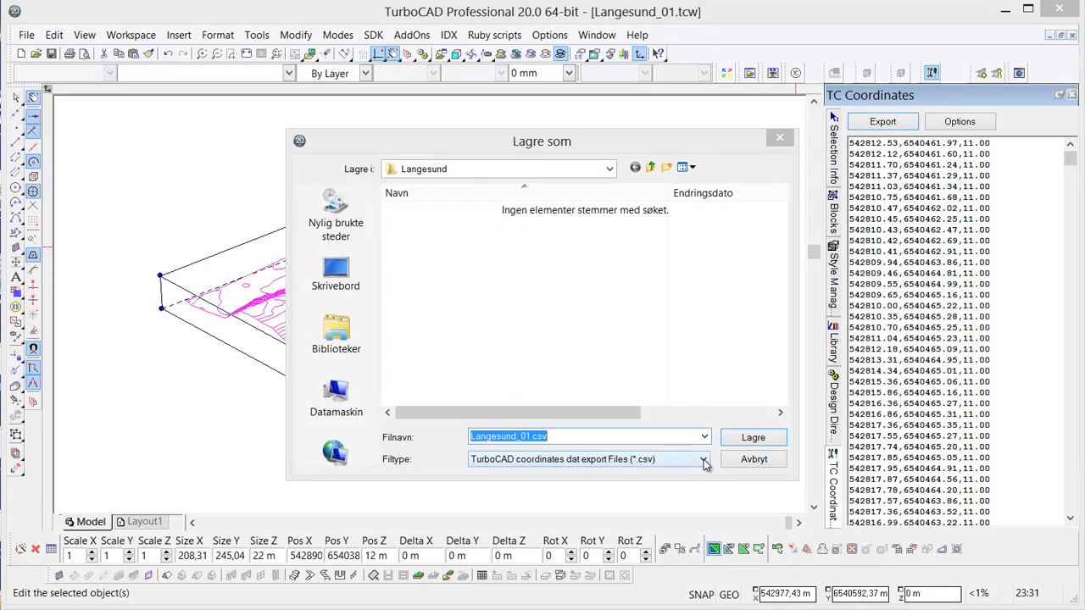
Save the exported coordinates as a .txt file named Langesund_01.txt
{"action": "left_click", "coordinate": [702, 457]}
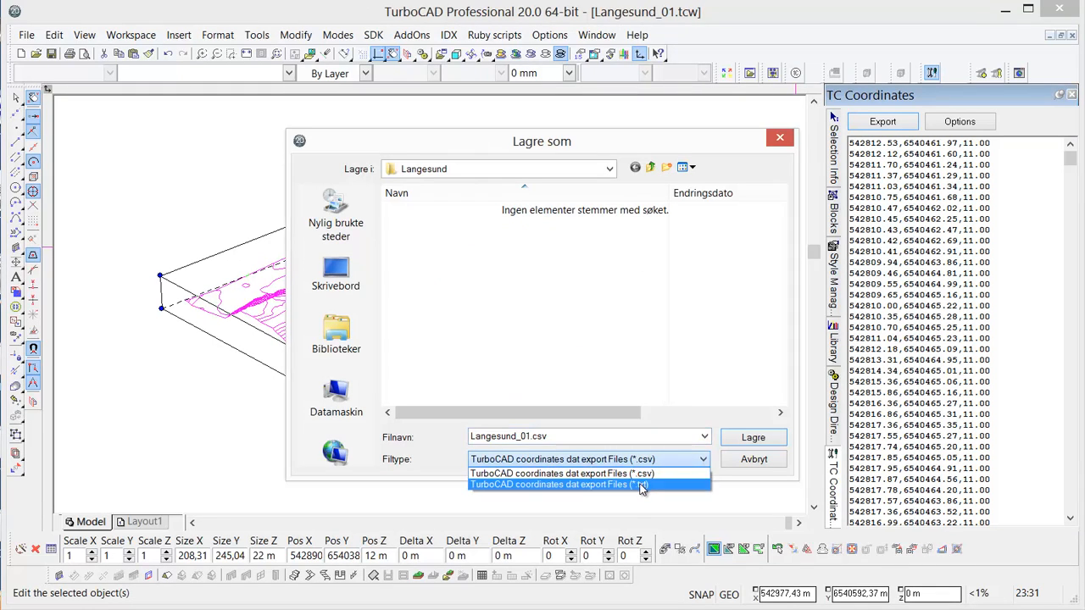
{"action": "left_click", "coordinate": [557, 484]}
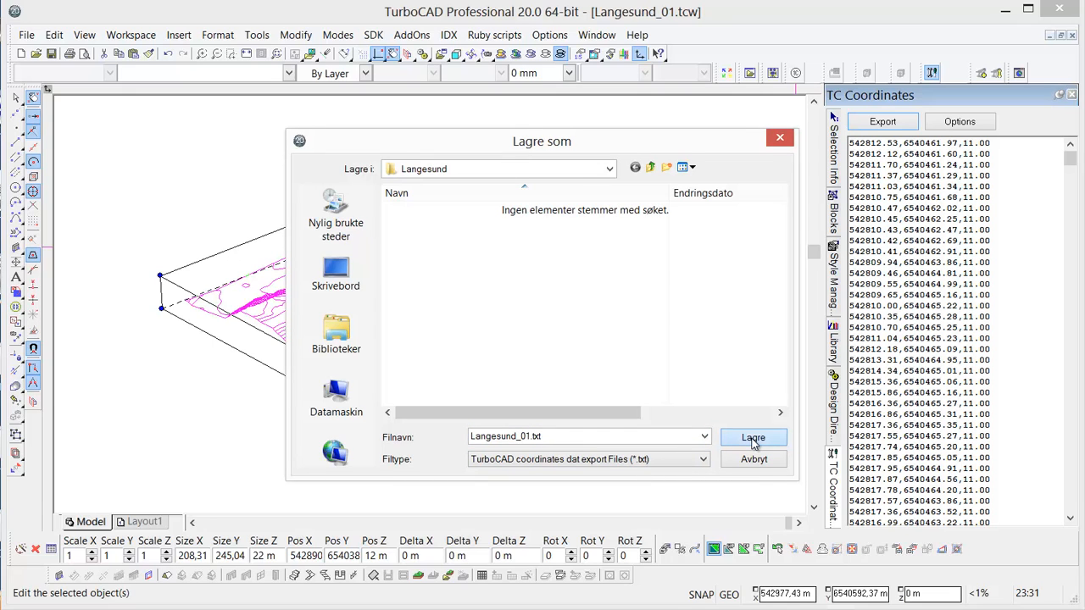
{"action": "left_click", "coordinate": [753, 437]}
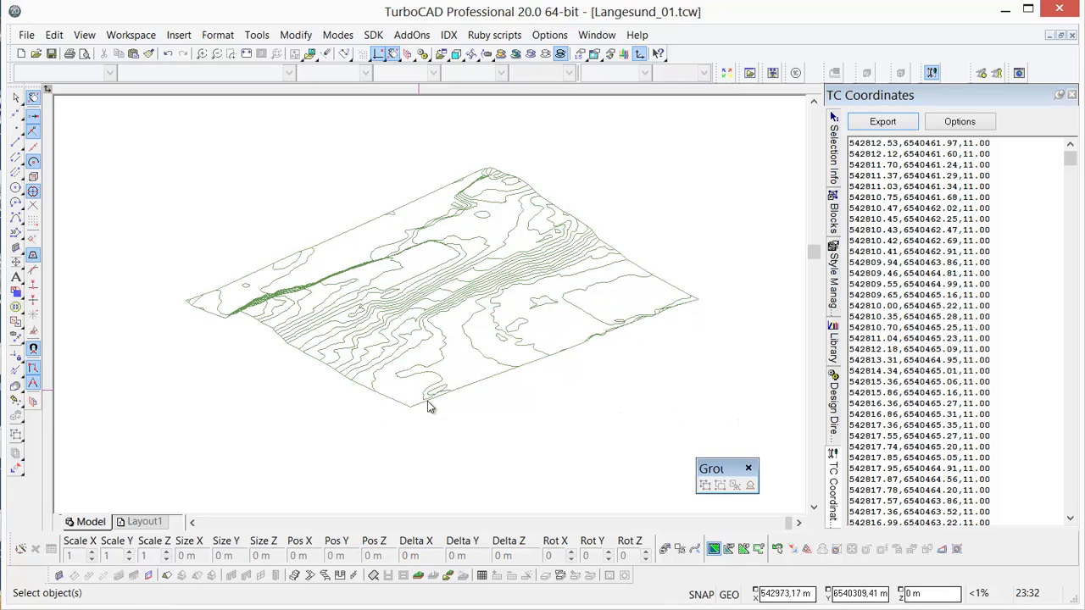
Start Import Terrain and show its Landscape properties
{"action": "left_click", "coordinate": [15, 247]}
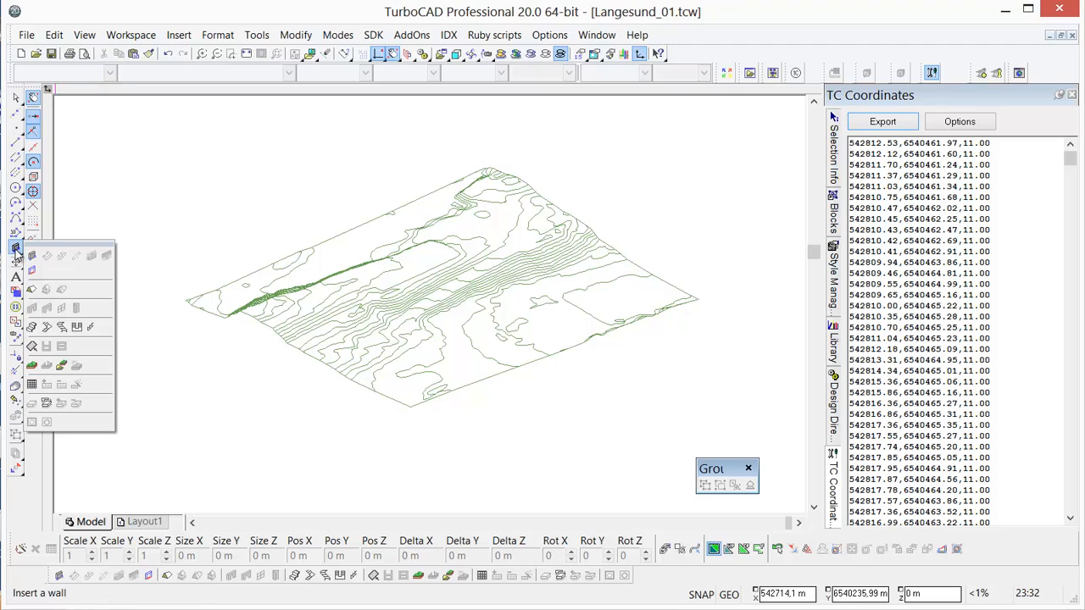
{"action": "mouse_move", "coordinate": [61, 366]}
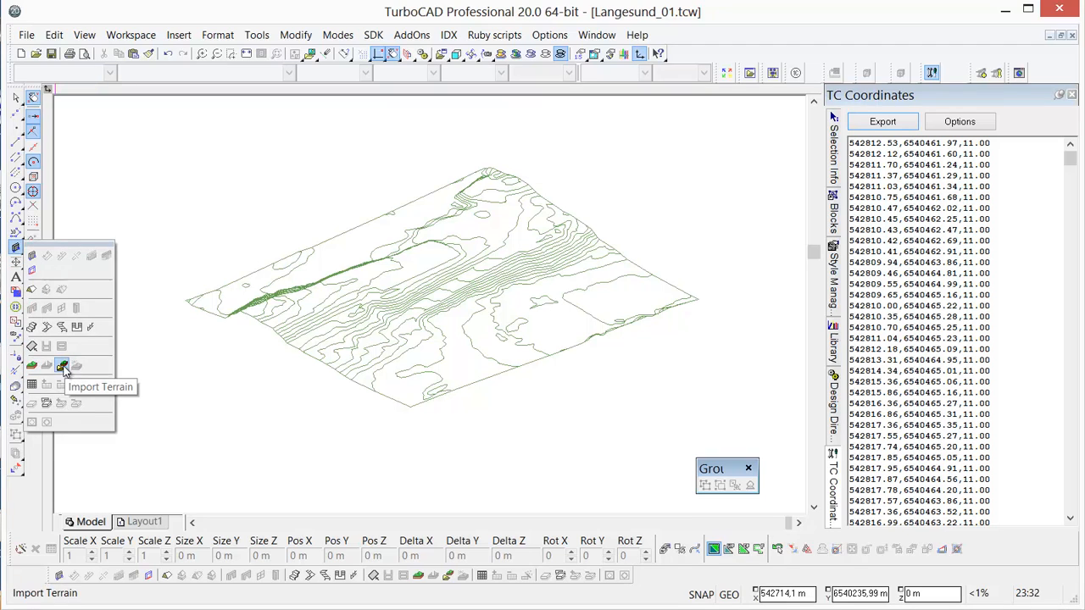
{"action": "left_click", "coordinate": [61, 366]}
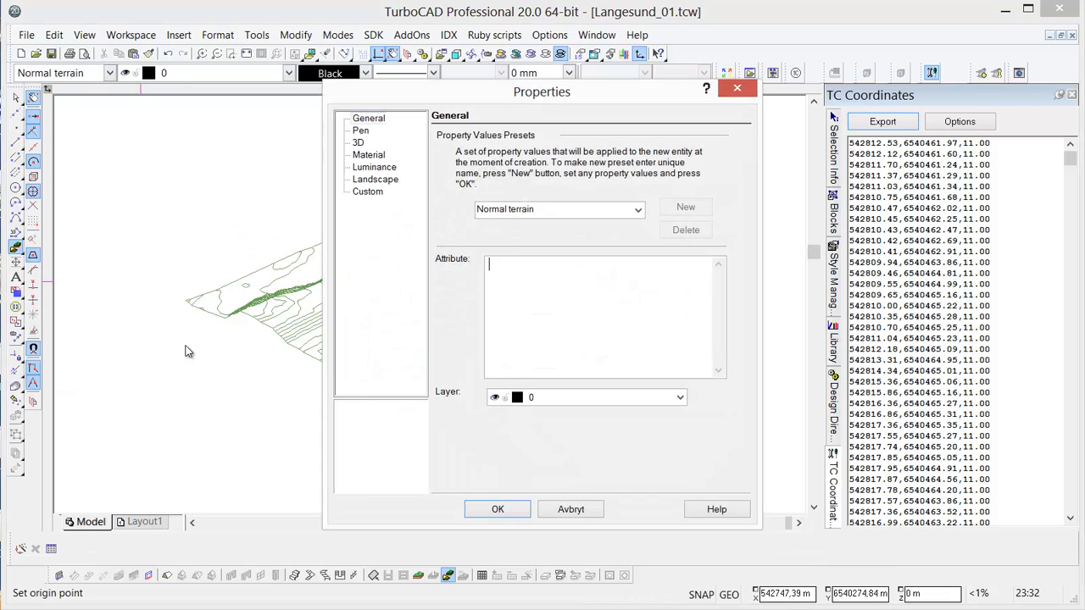
{"action": "left_click", "coordinate": [375, 179]}
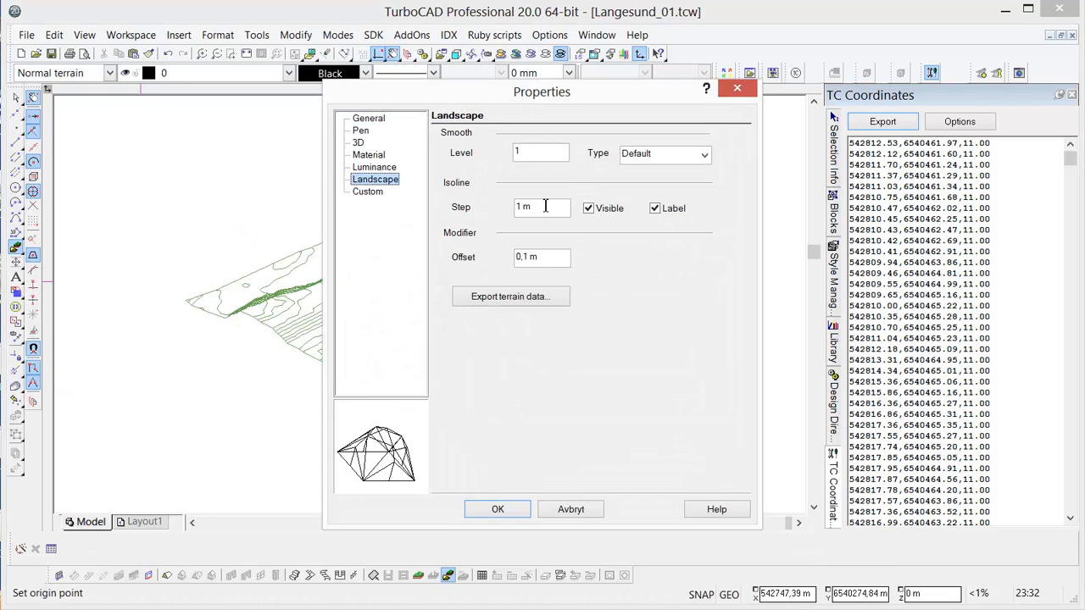
Turn off isoline labels and isoline visibility for the terrain and confirm the settings
{"action": "left_click", "coordinate": [654, 207]}
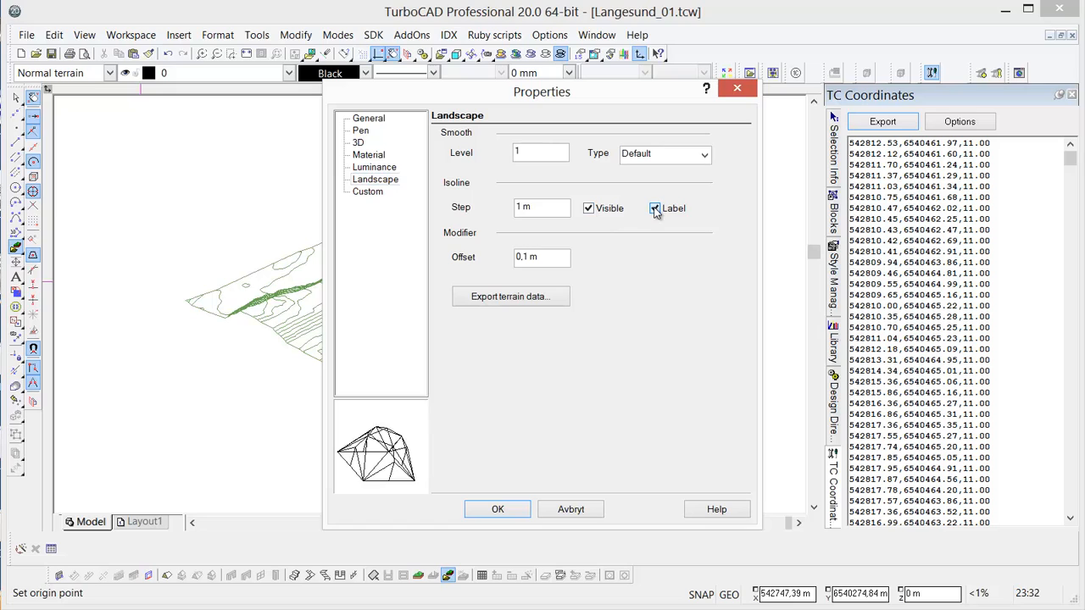
{"action": "left_click", "coordinate": [654, 207]}
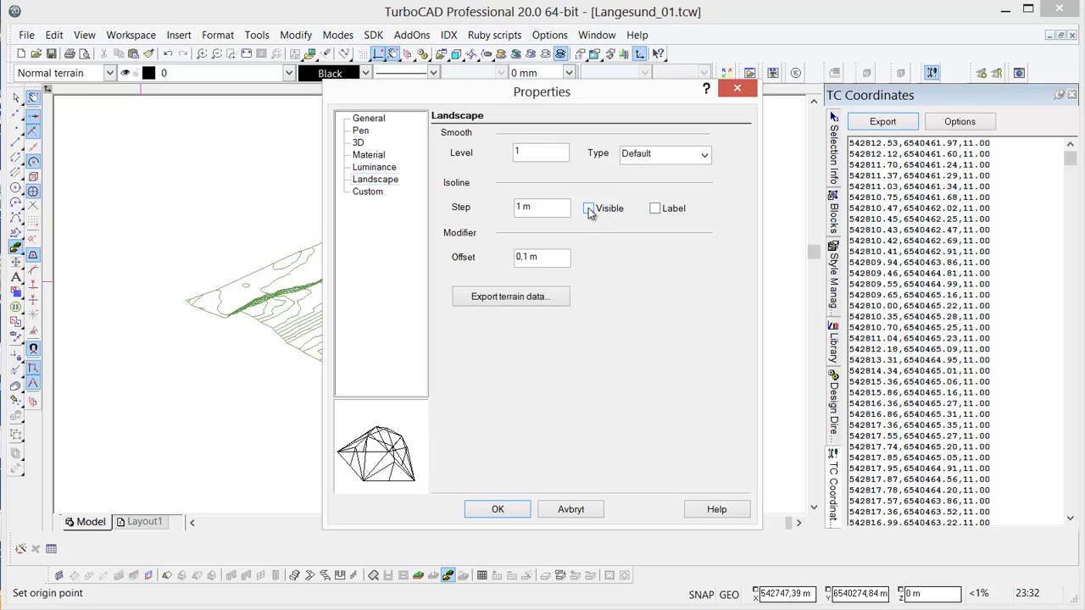
{"action": "left_click", "coordinate": [588, 208]}
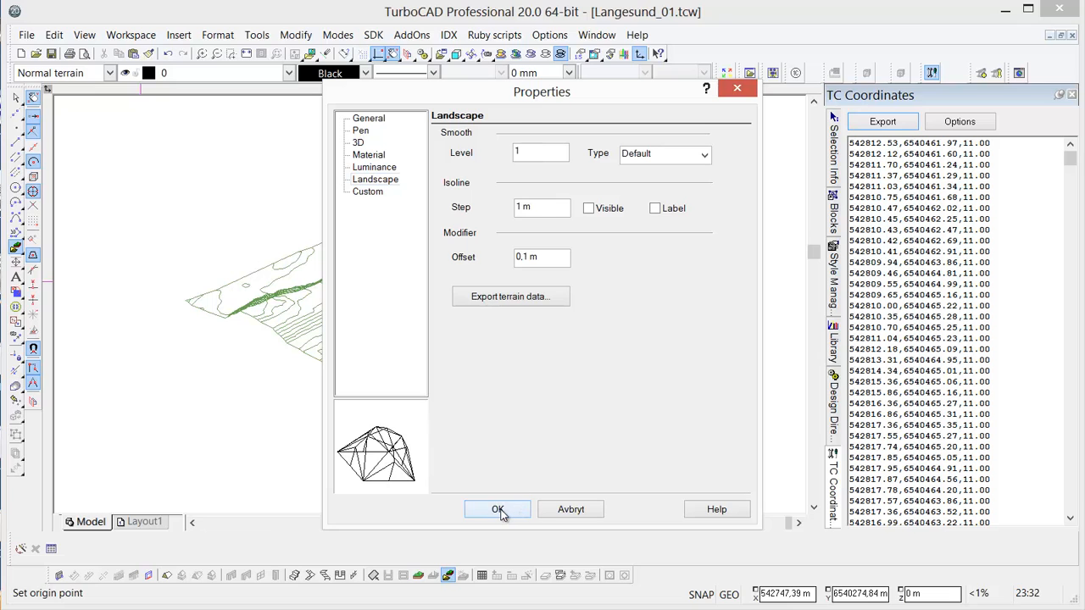
{"action": "left_click", "coordinate": [499, 509]}
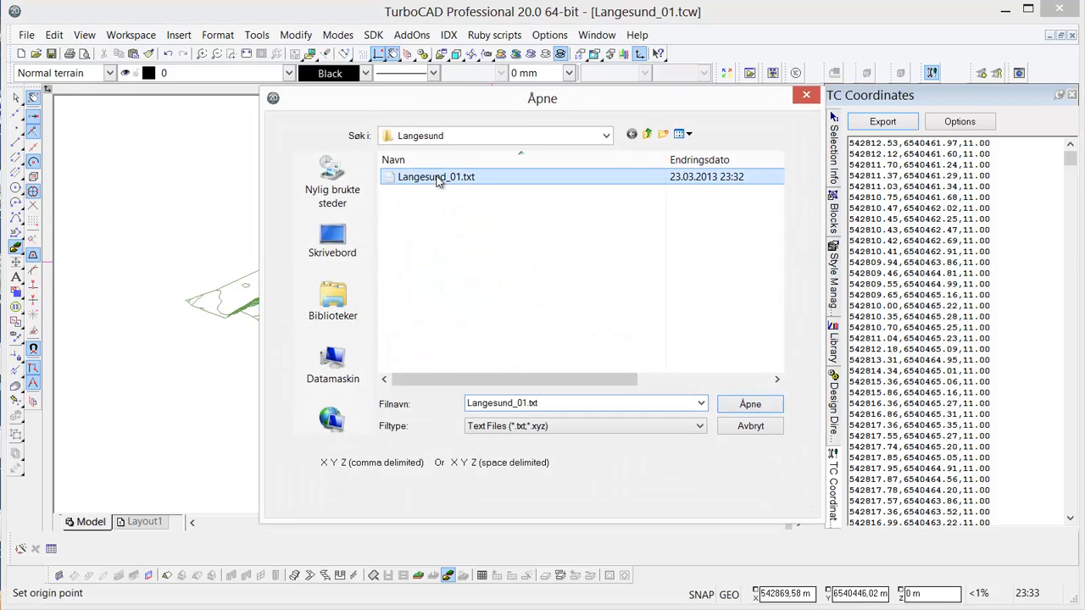
Load Langesund_01.txt so Import Terrain generates the triangulated TC Surface mesh
{"action": "left_click", "coordinate": [749, 404]}
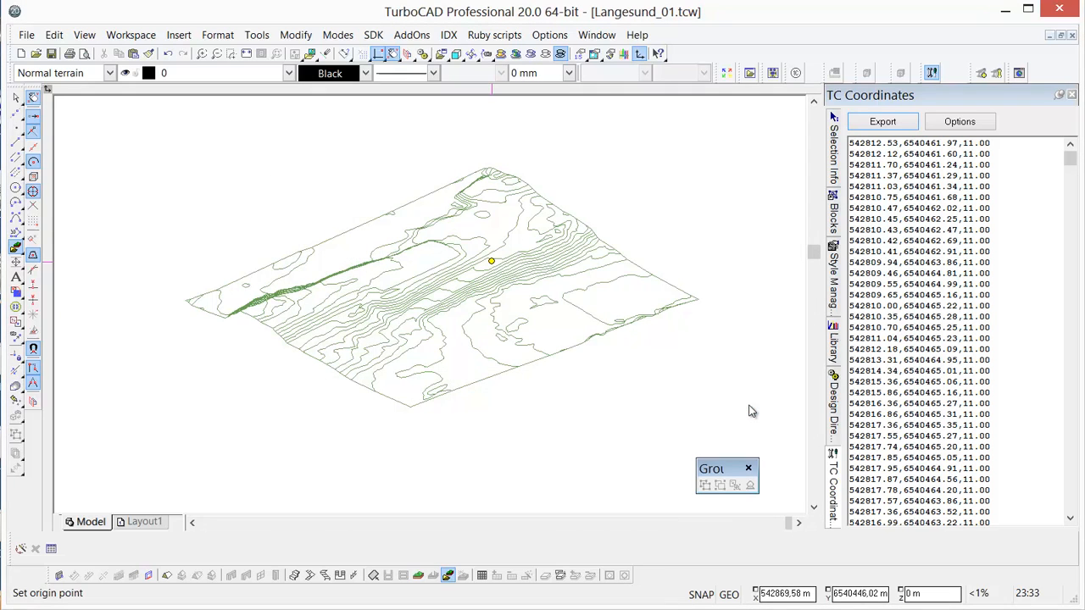
{"action": "mouse_move", "coordinate": [619, 396]}
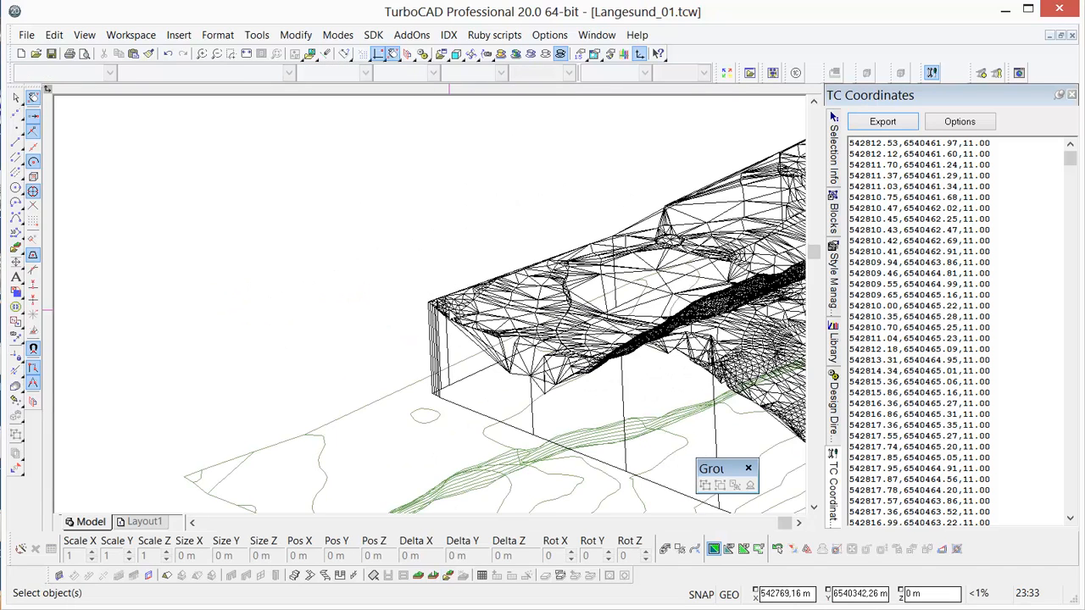
{"action": "left_click", "coordinate": [440, 314]}
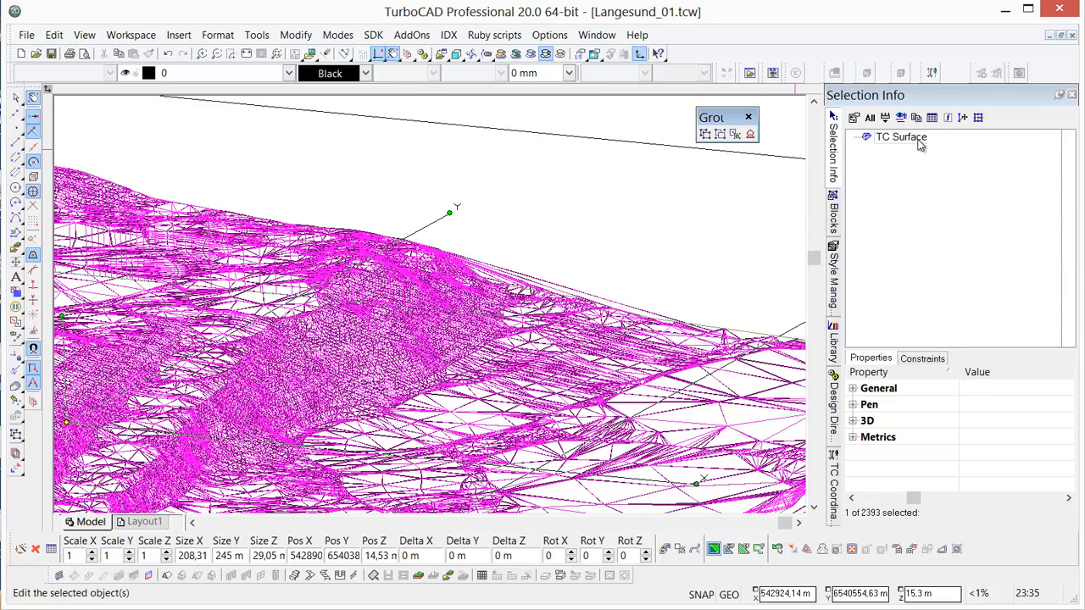
{"action": "mouse_move", "coordinate": [355, 337]}
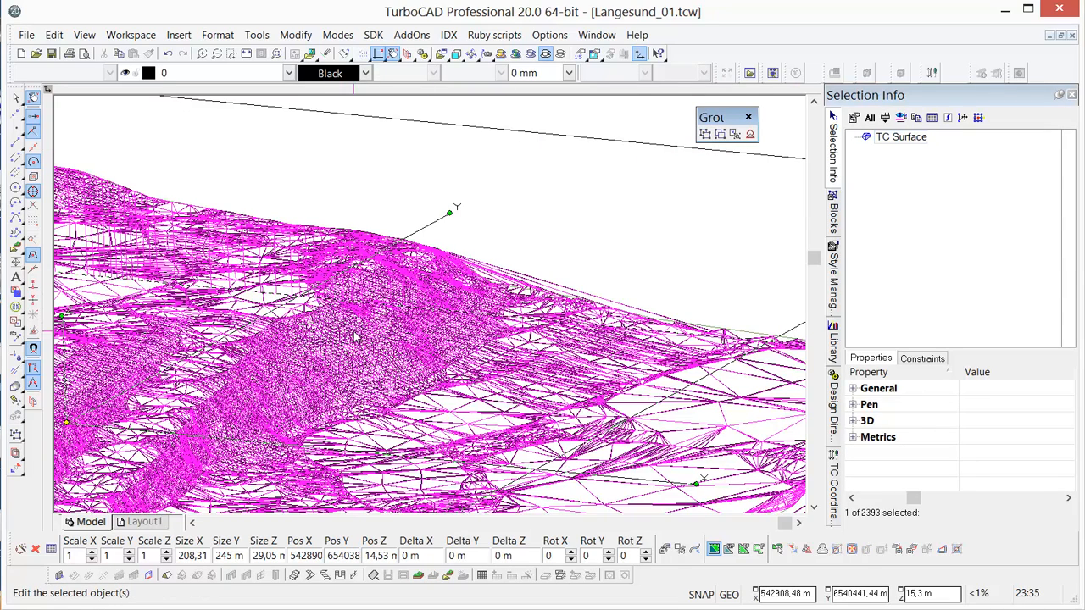
Run TC Surface Simplification on the terrain keeping 15% of triangles and finish
{"action": "left_click", "coordinate": [258, 34]}
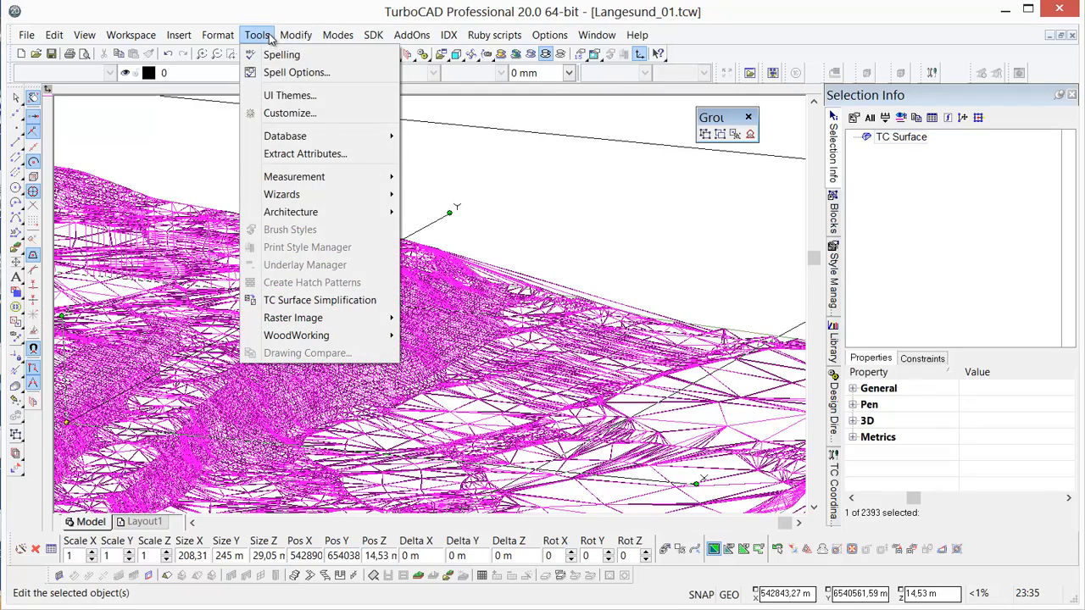
{"action": "mouse_move", "coordinate": [319, 300]}
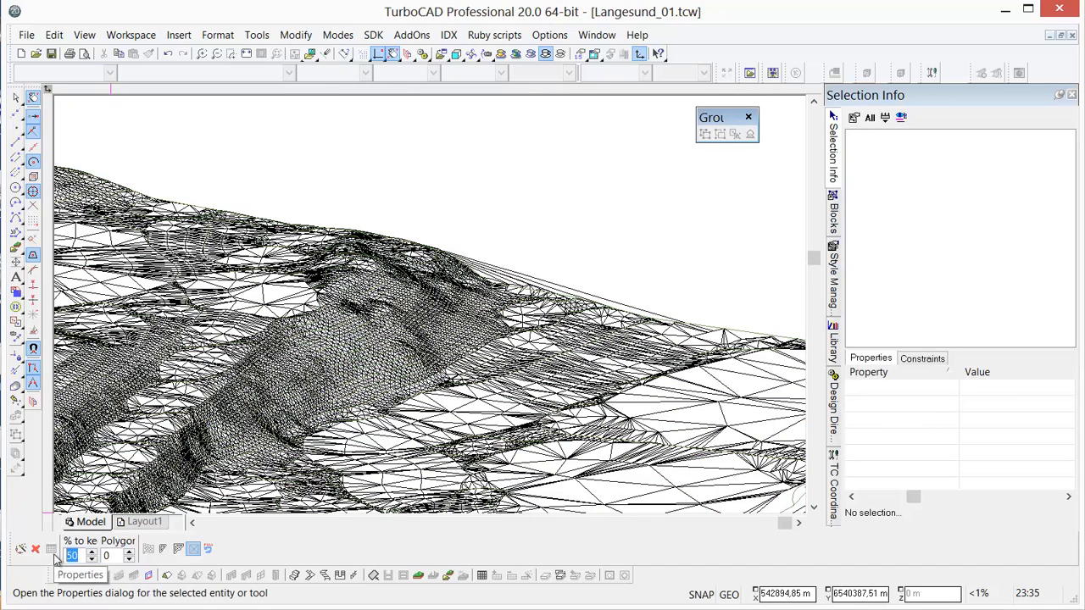
{"action": "type", "text": "15"}
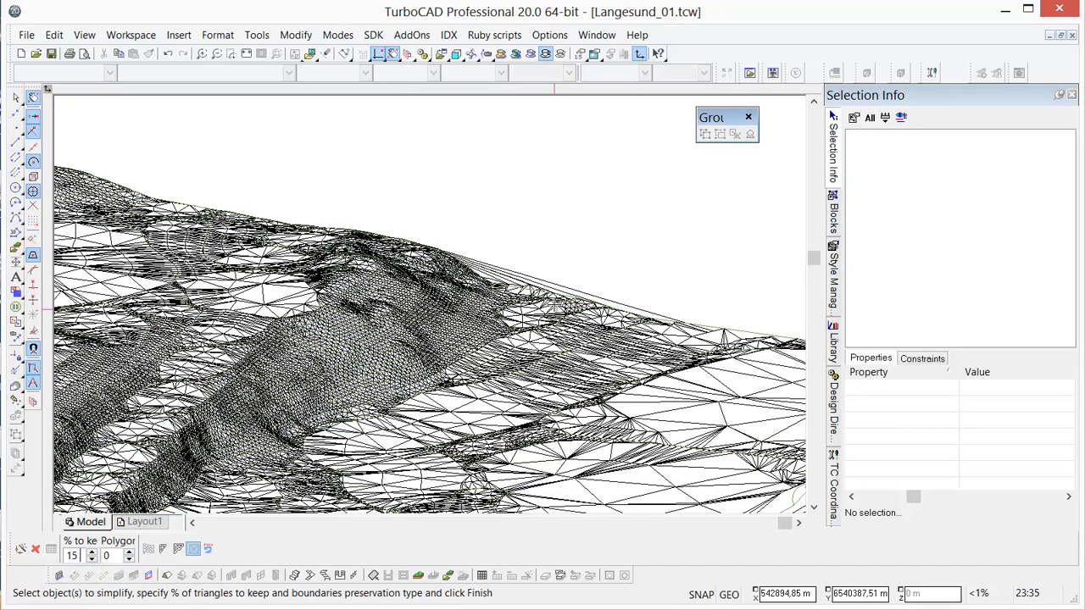
{"action": "left_click", "coordinate": [149, 549]}
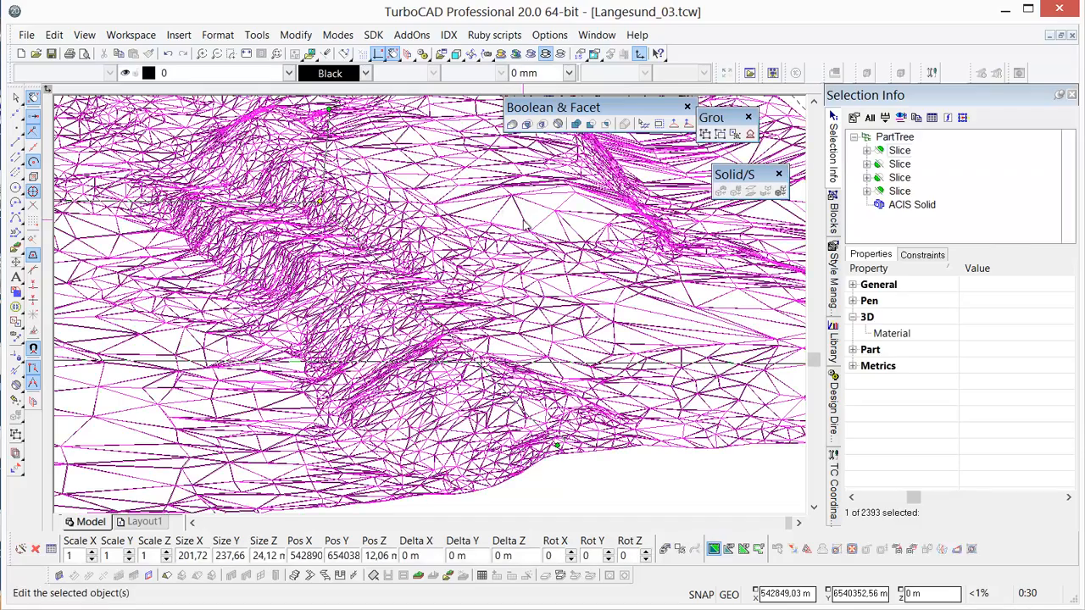
Set the selected terrain slices' pen colour to Pale Green from the Property toolbar
{"action": "left_click", "coordinate": [329, 73]}
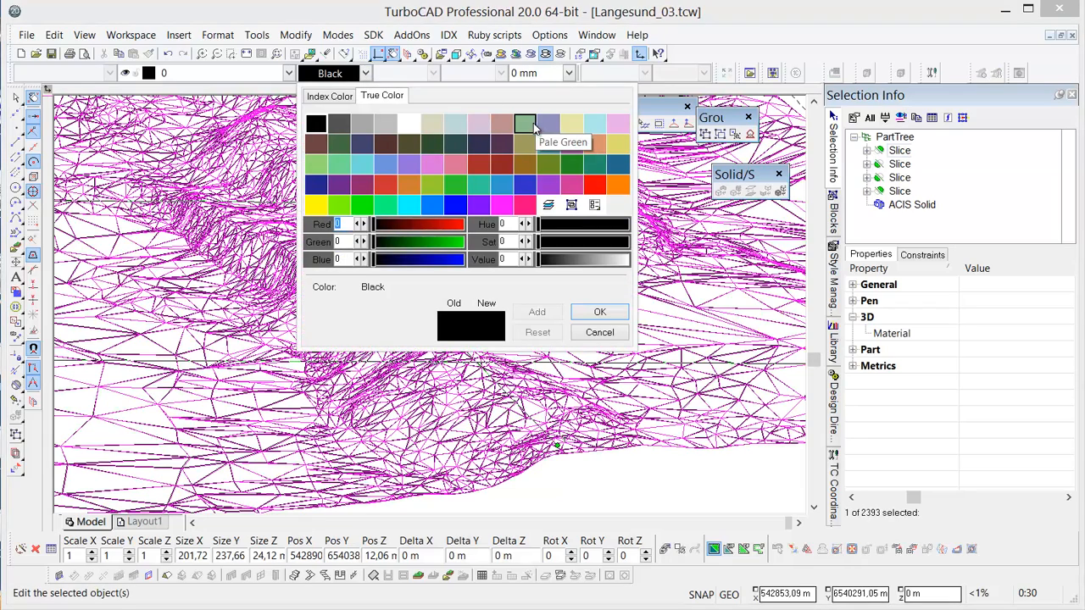
{"action": "left_click", "coordinate": [600, 331]}
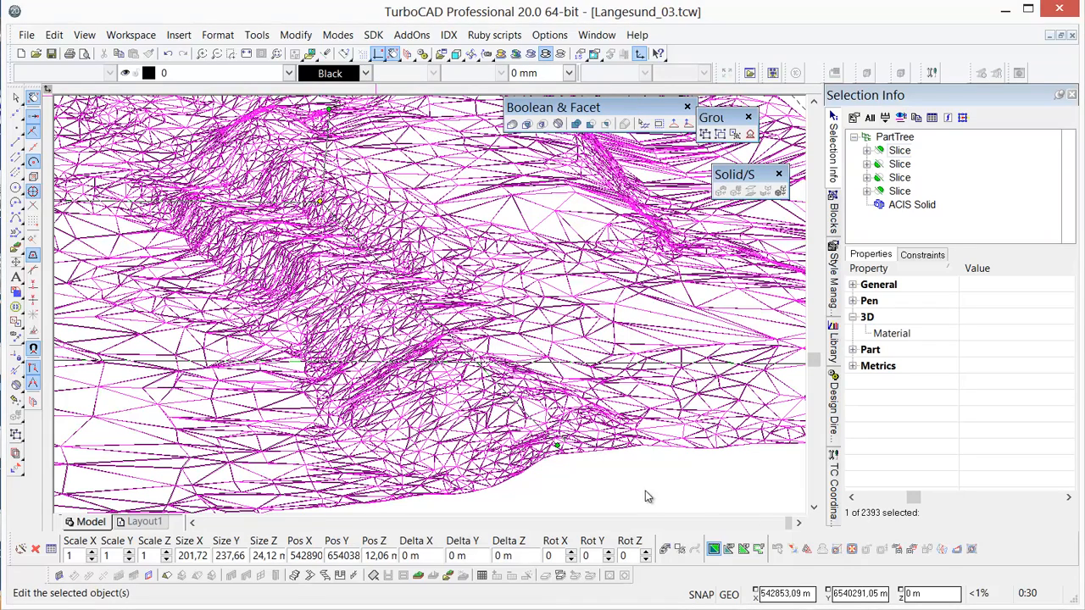